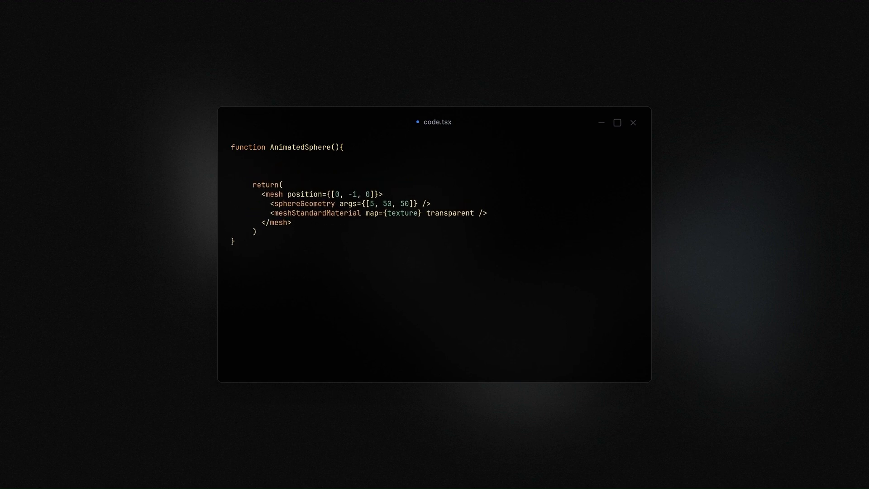
type("const texture = new THREE.TextureLoader().load(tex);")
type("texture.colorSpace = THREE.SRGBColorSpace;")
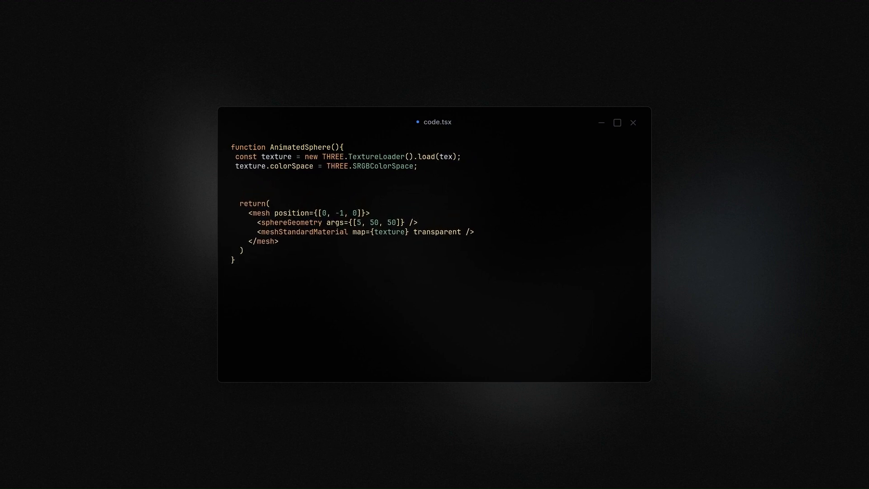
type("texture.wrapS = THREE.RepeatWrapping;")
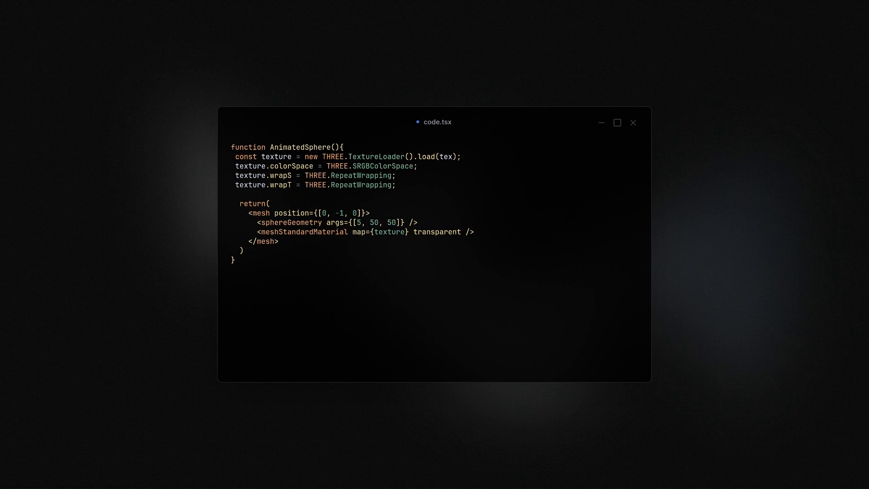